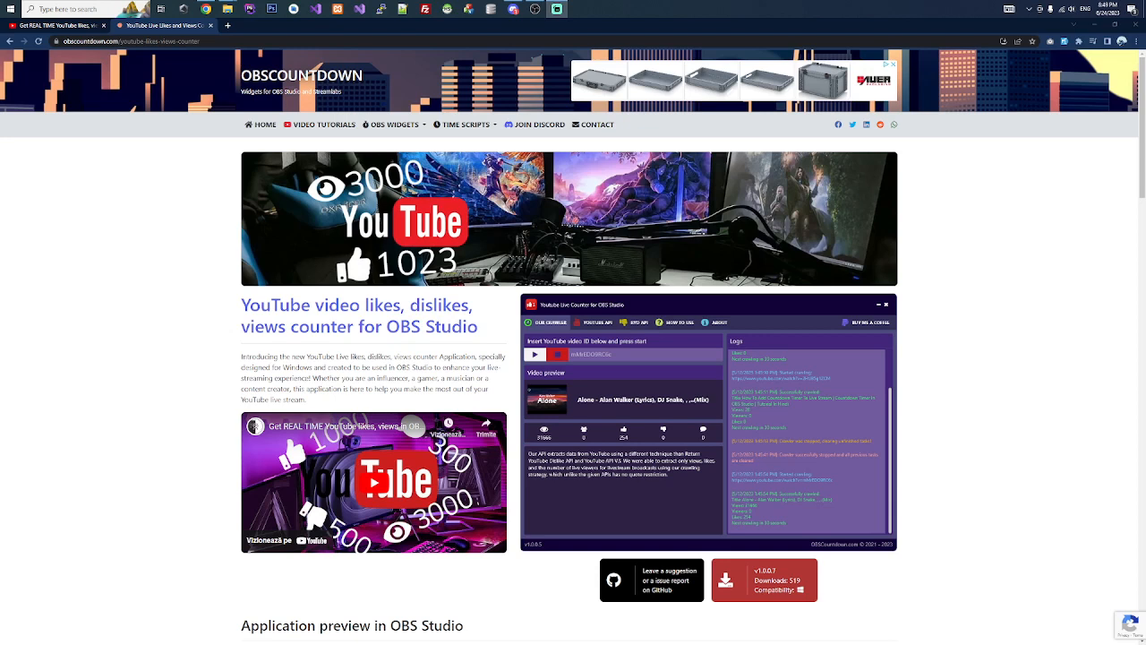
mouse_move(383, 451)
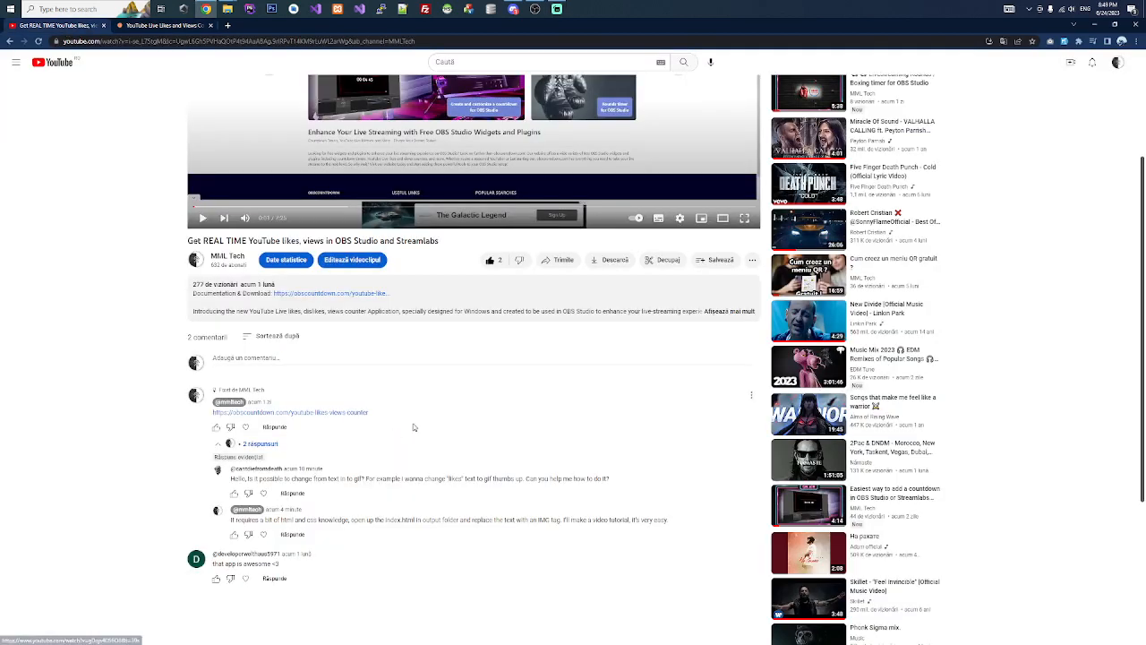
Scroll down the tutorial video's YouTube page to bring its comments into view
scroll(down, 3)
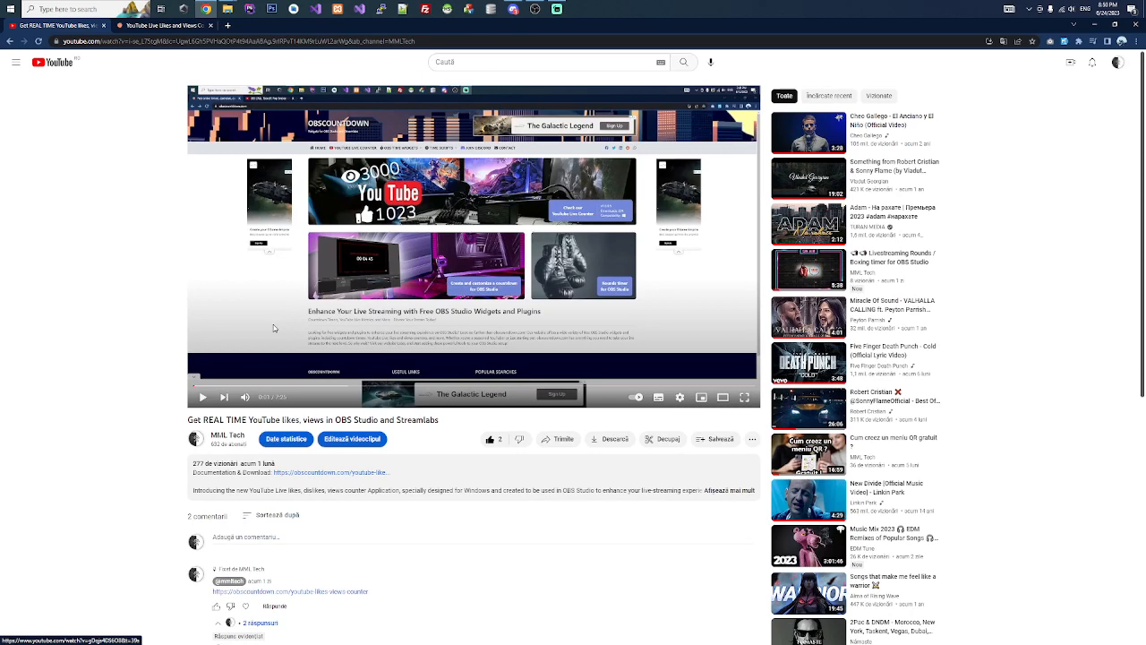
mouse_move(235, 197)
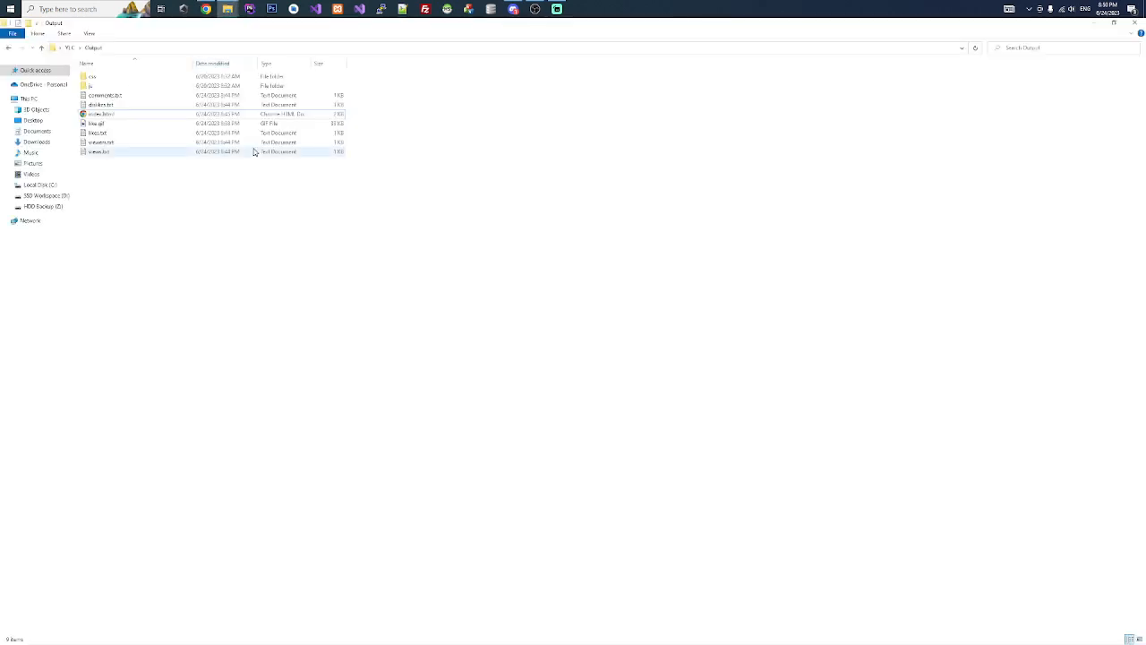
Launch the live counter application from its parent folder in File Explorer
click(117, 115)
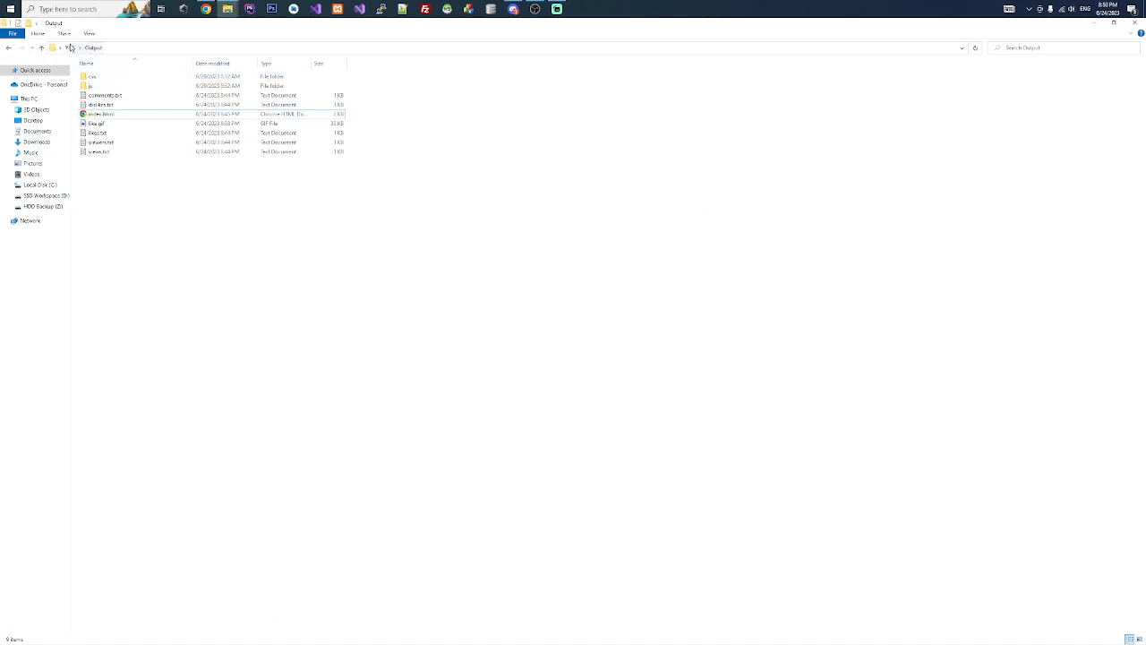
click(29, 47)
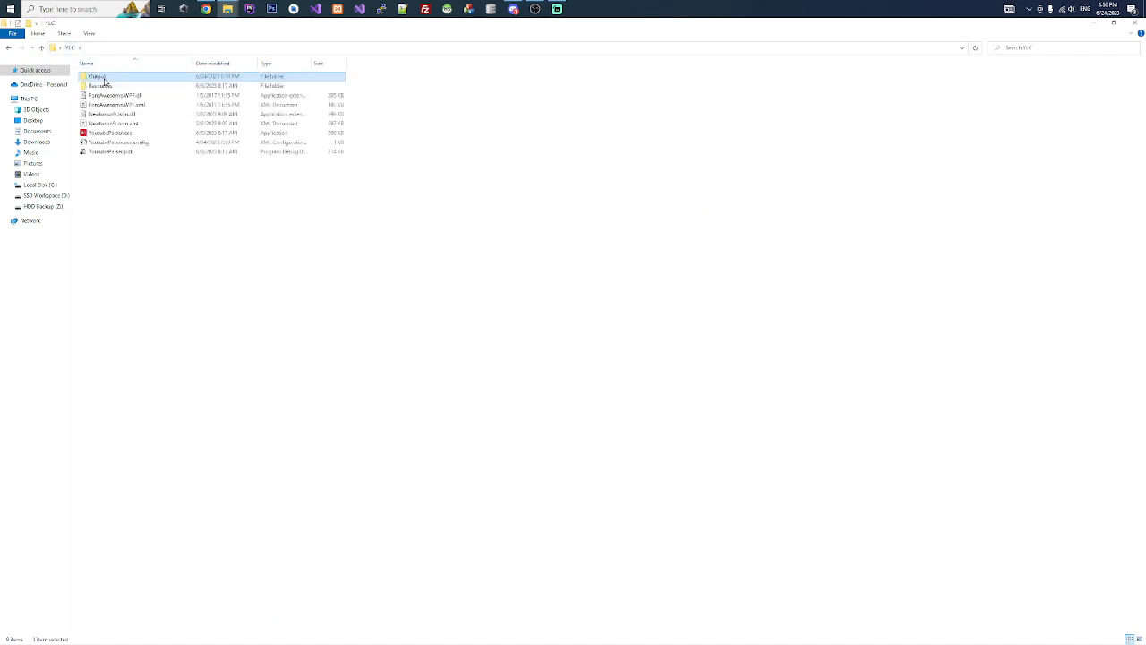
double_click(97, 75)
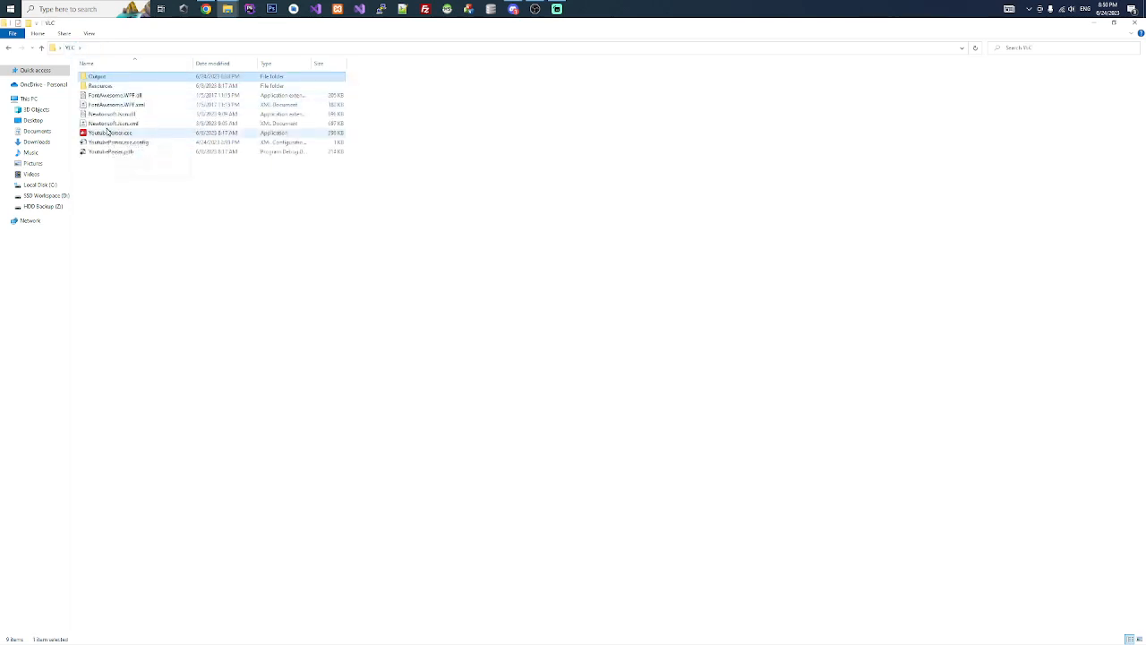
double_click(111, 132)
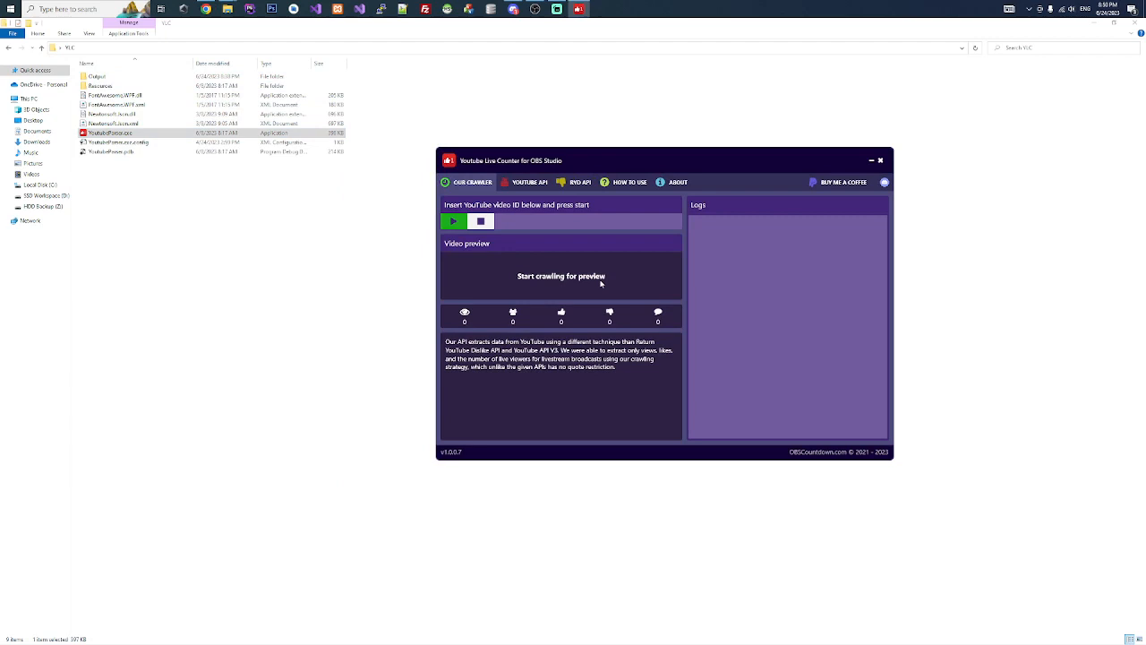
mouse_move(402, 218)
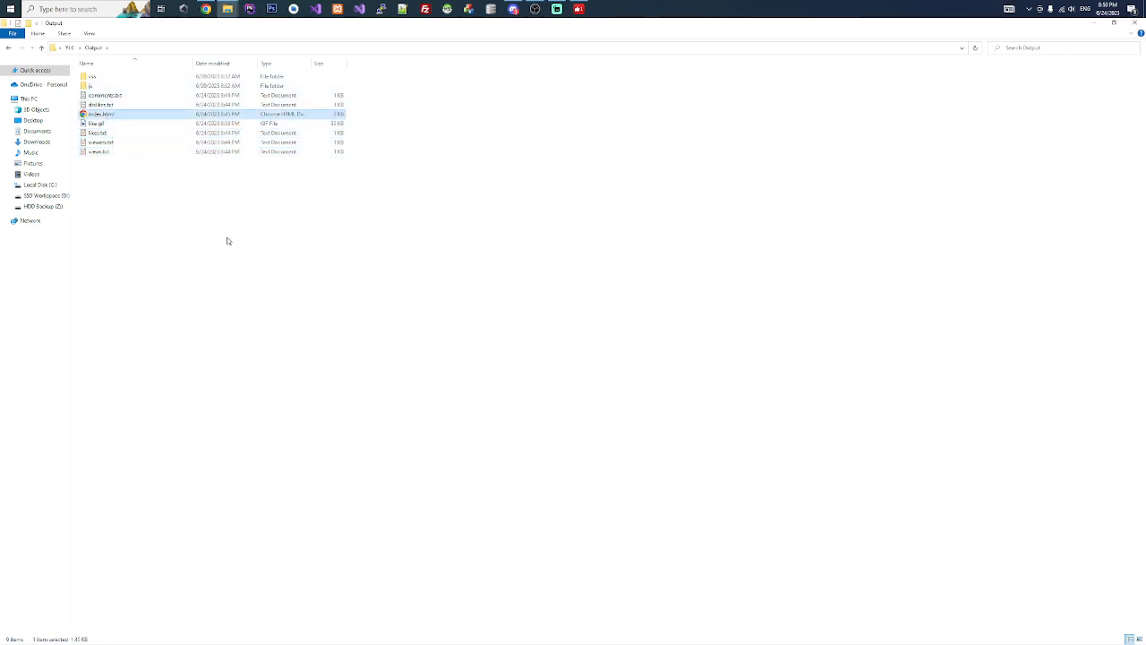
mouse_move(197, 278)
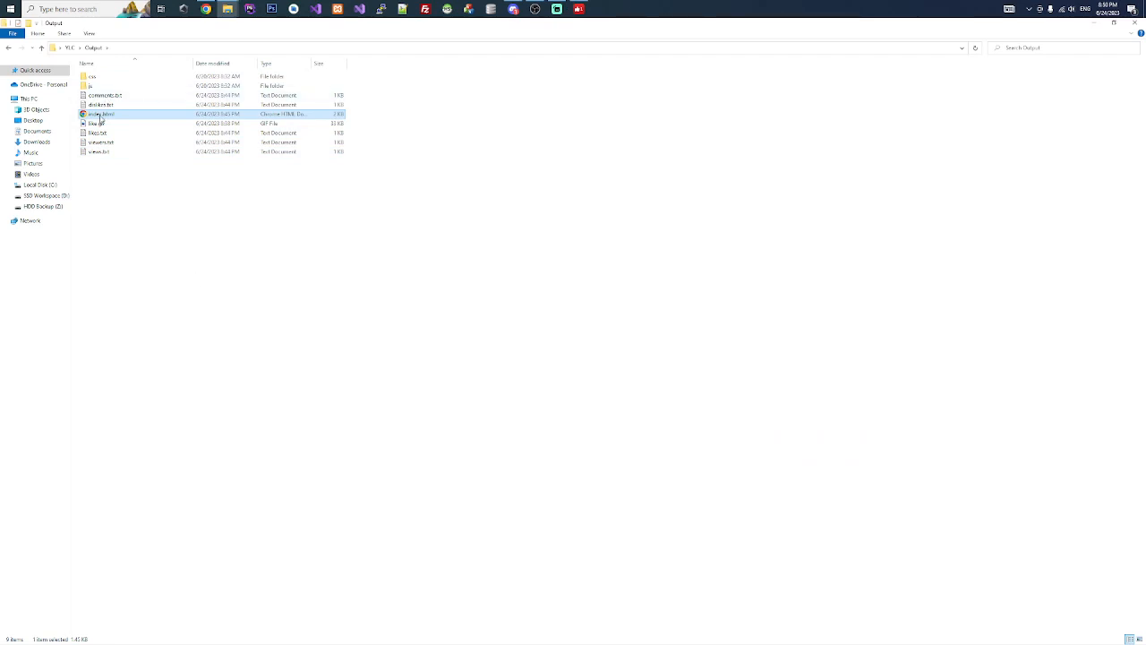
Return to the Output folder and bring up the open-with options for the output file
click(99, 133)
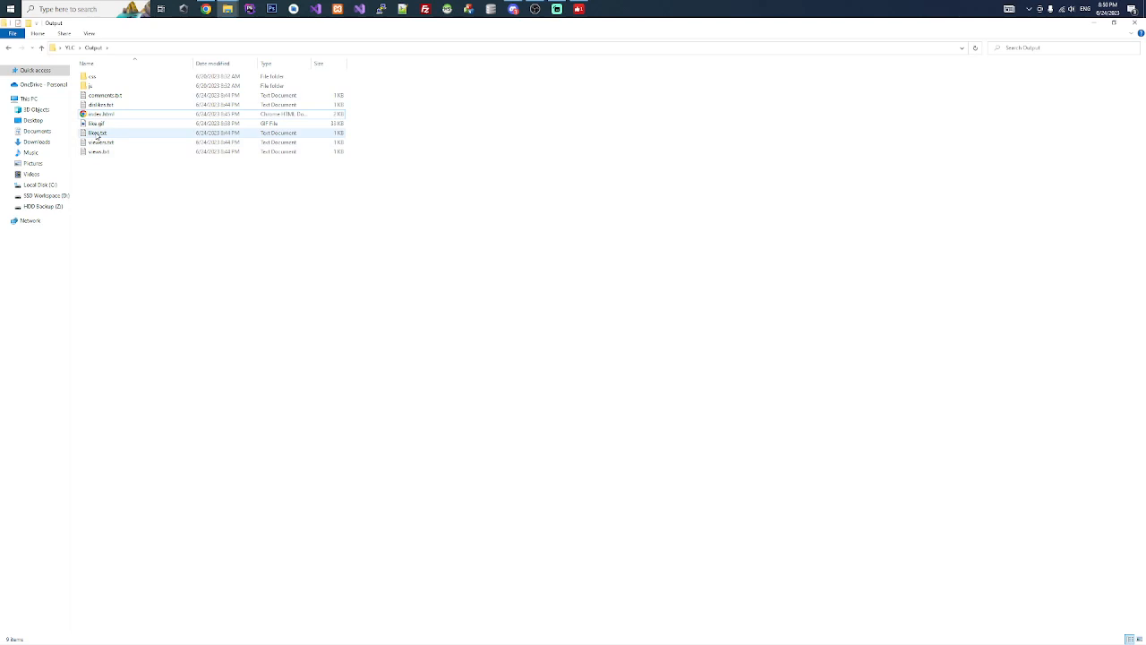
click(97, 122)
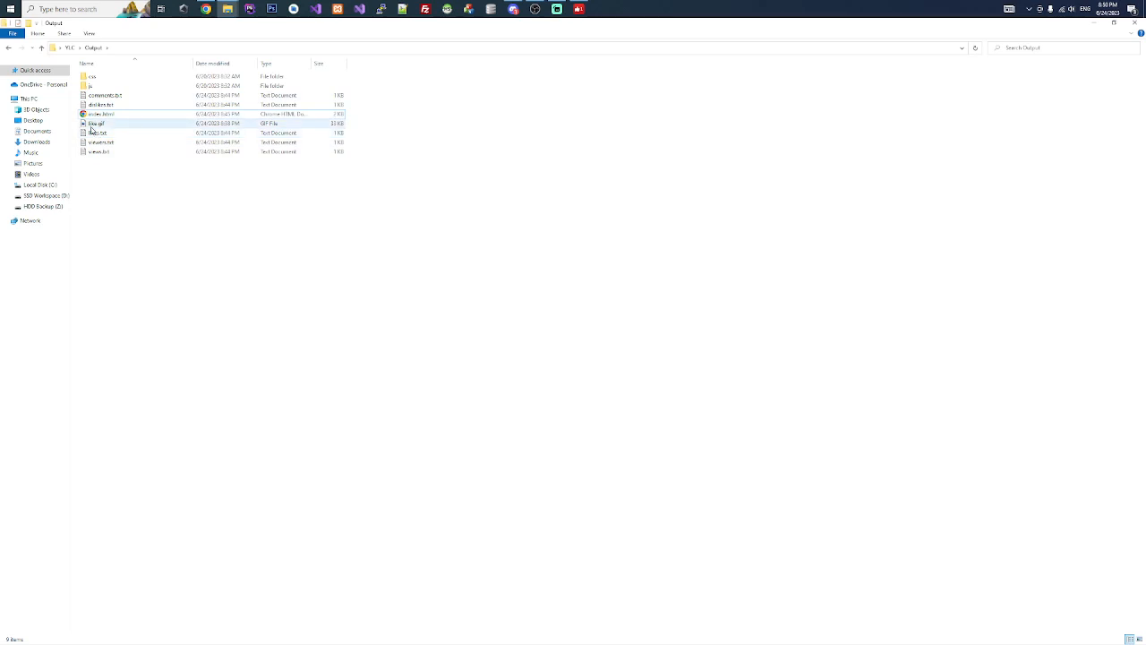
right_click(100, 115)
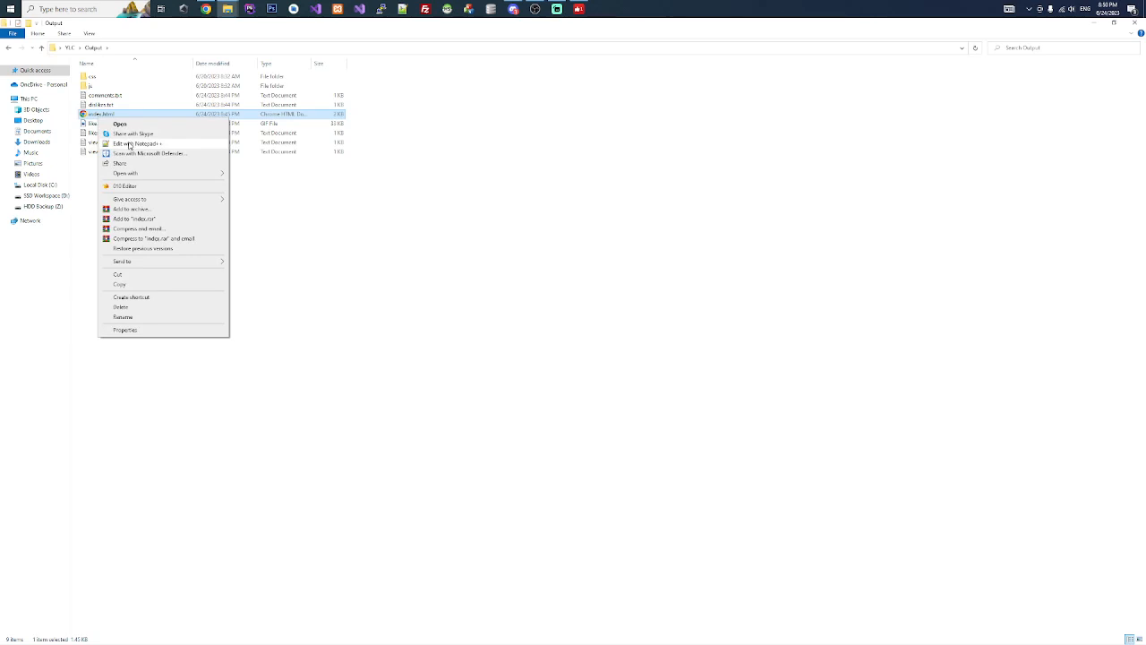
Edit the file in Notepad++, adding an img tag for like.gif with style width:100px
click(136, 144)
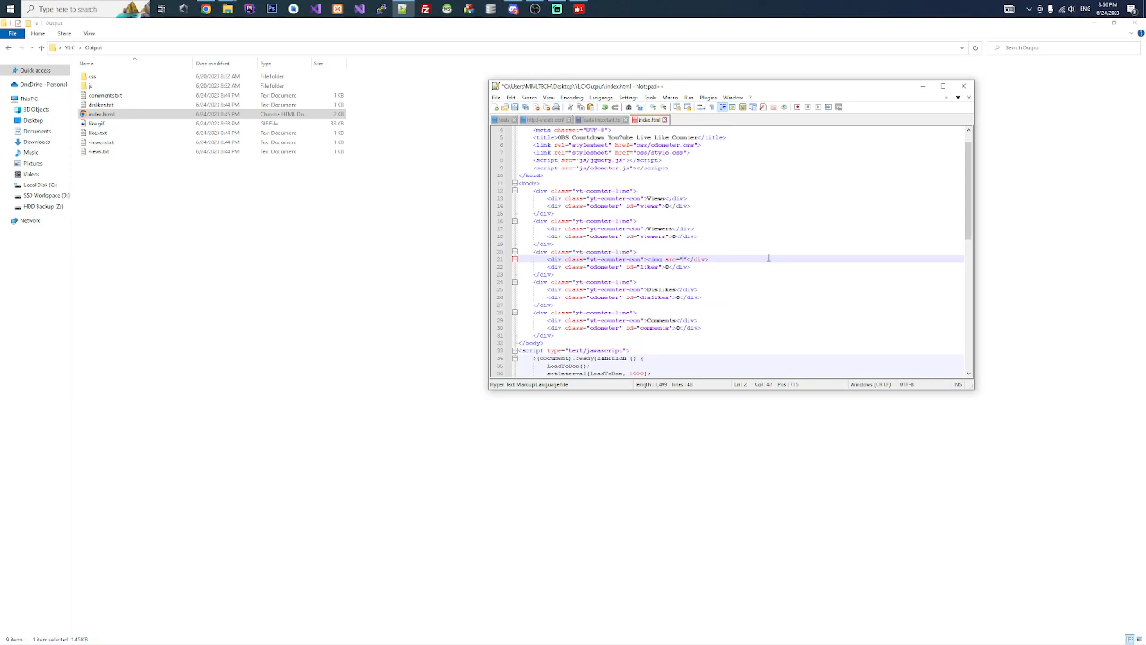
text(like.gif)
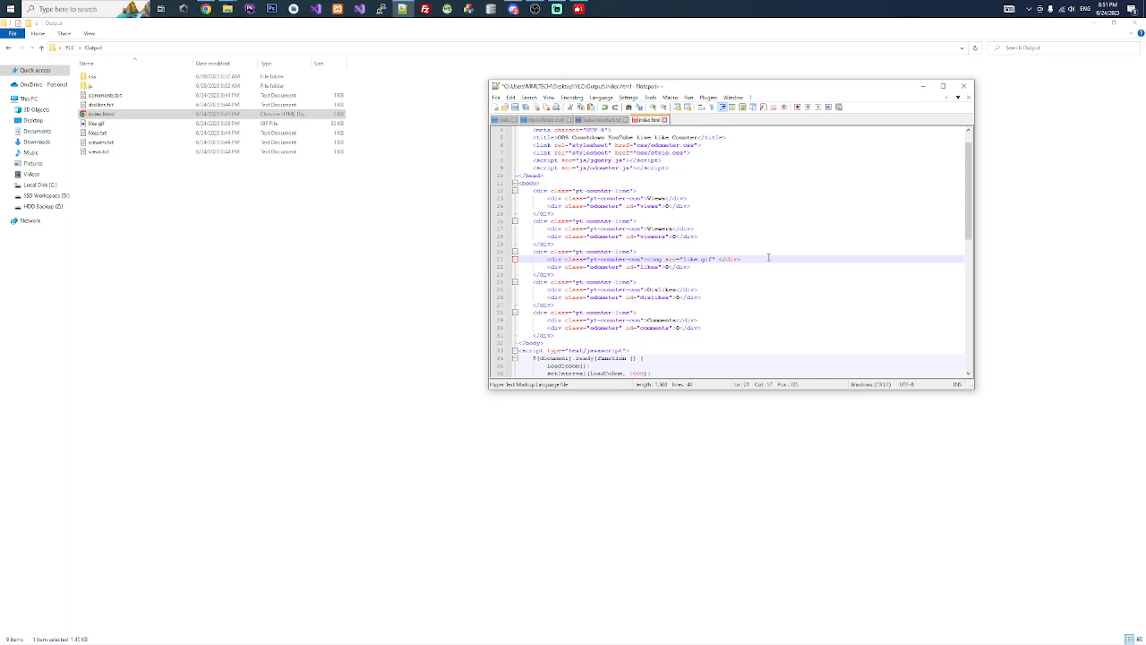
text(style="">)
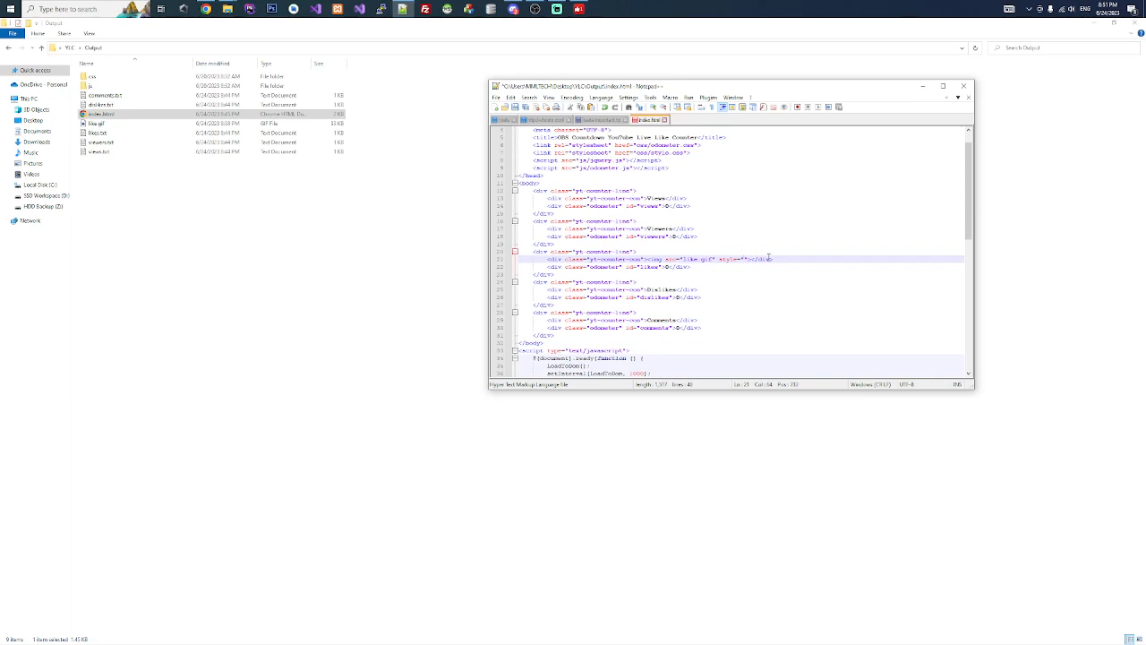
text(width:)
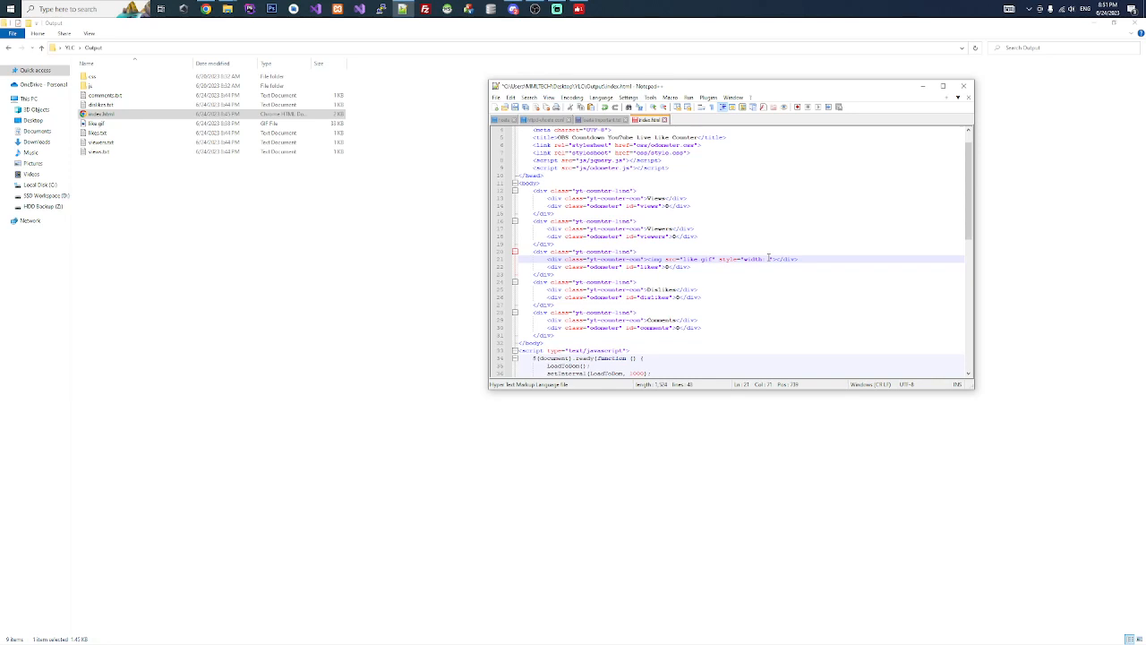
text(100px)
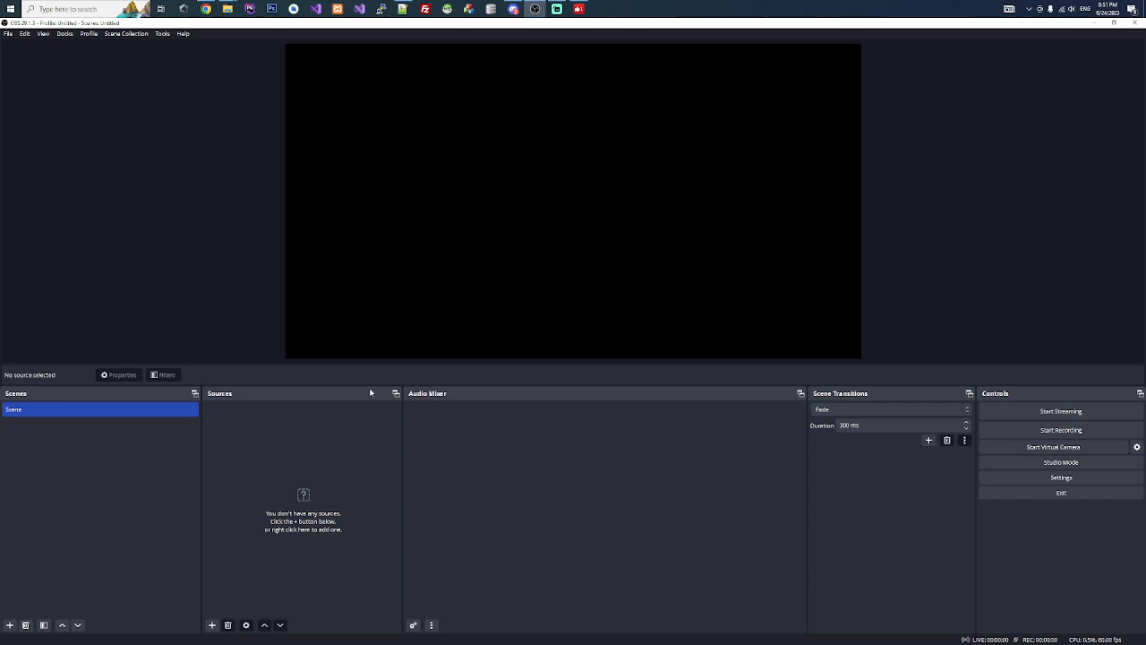
mouse_move(308, 475)
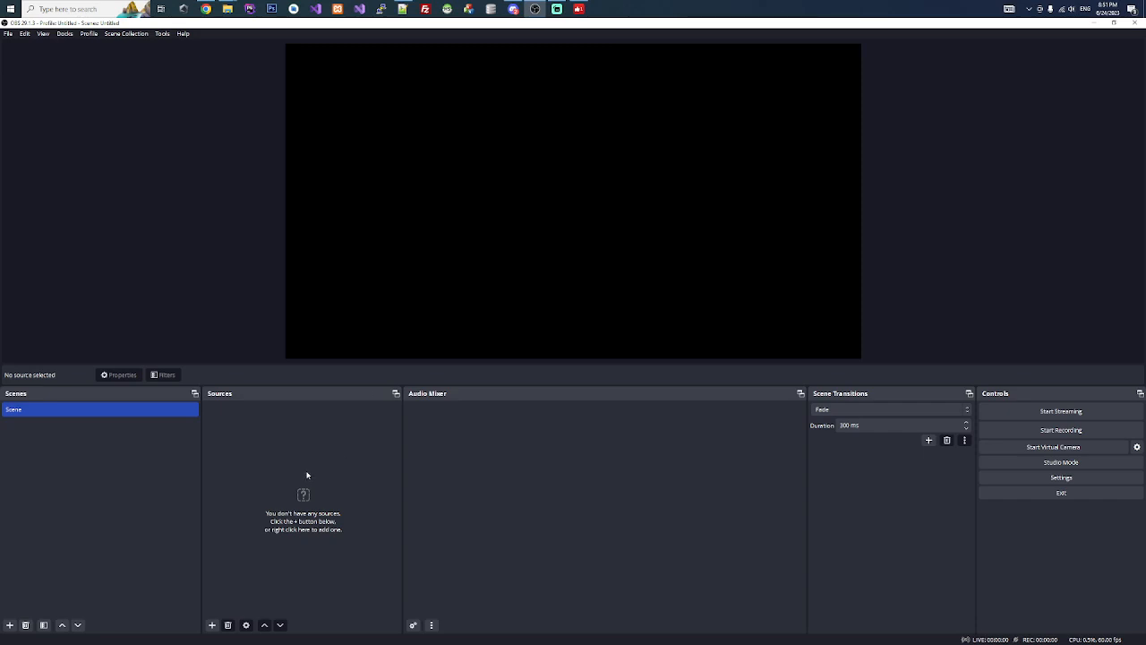
mouse_move(218, 576)
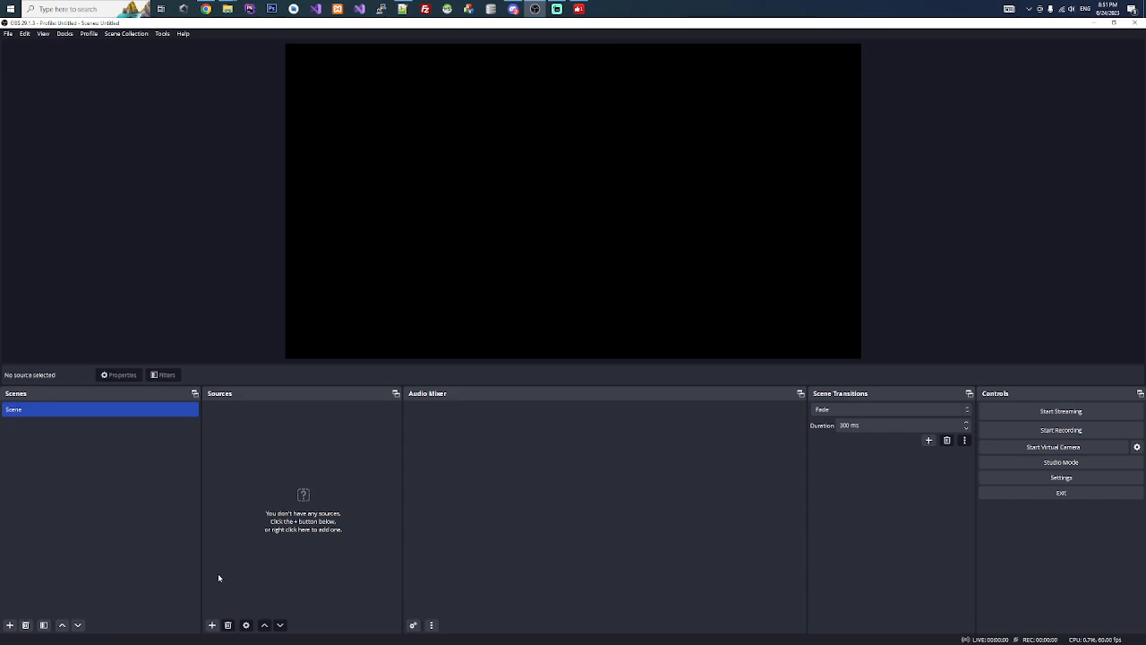
mouse_move(215, 587)
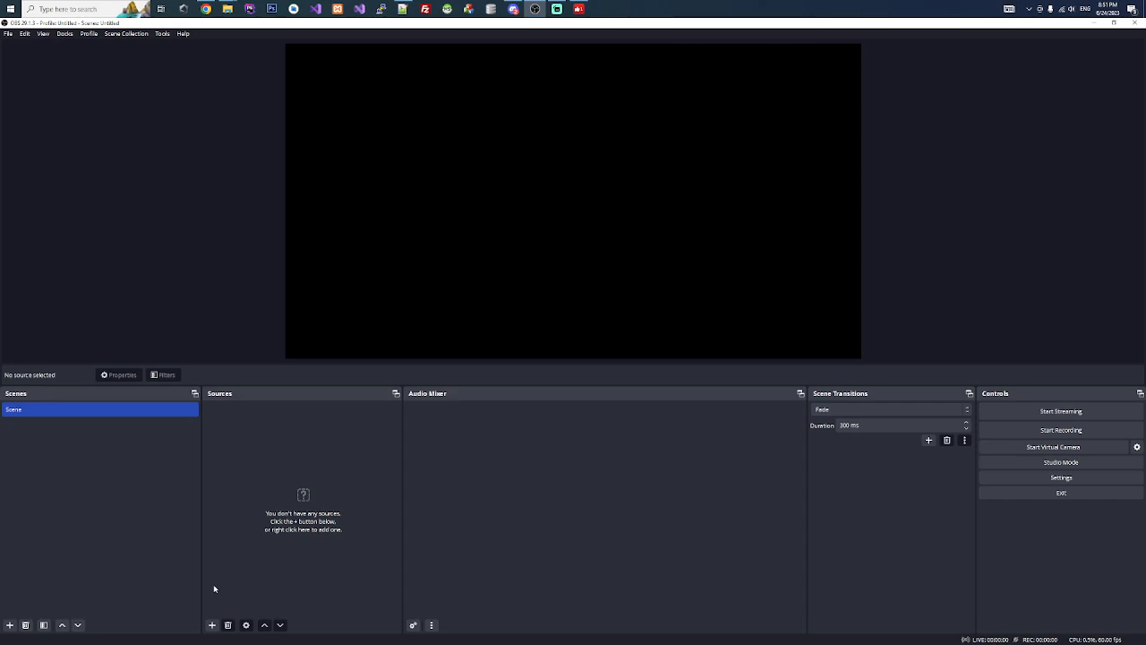
Add a Browser source using the local index.html with height 1080
click(211, 623)
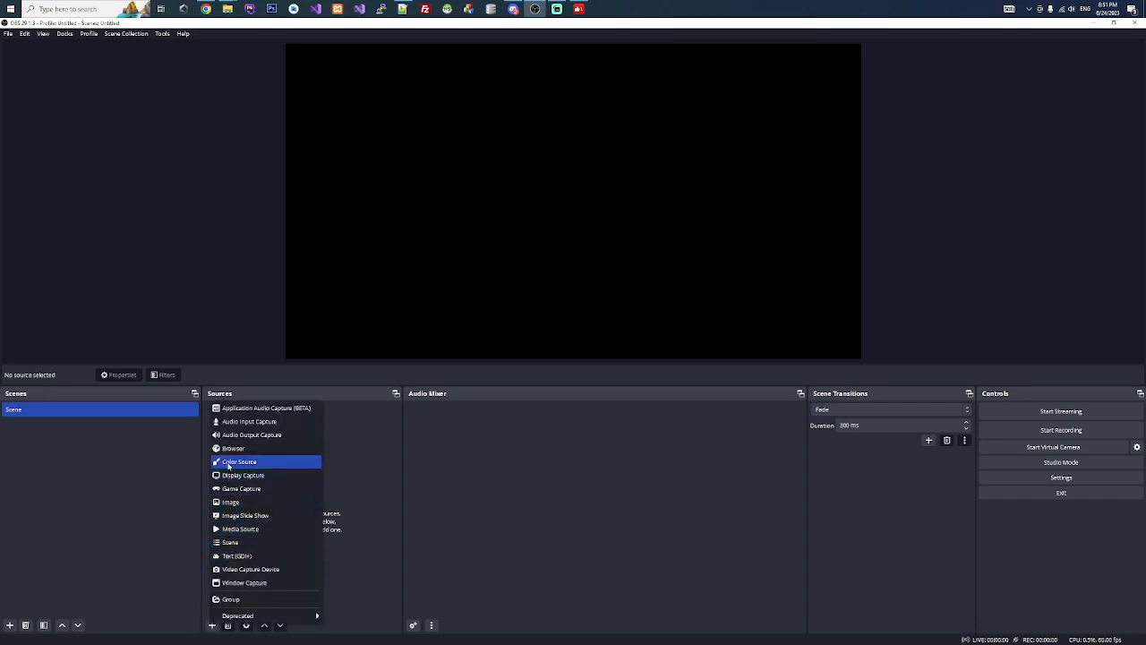
click(232, 448)
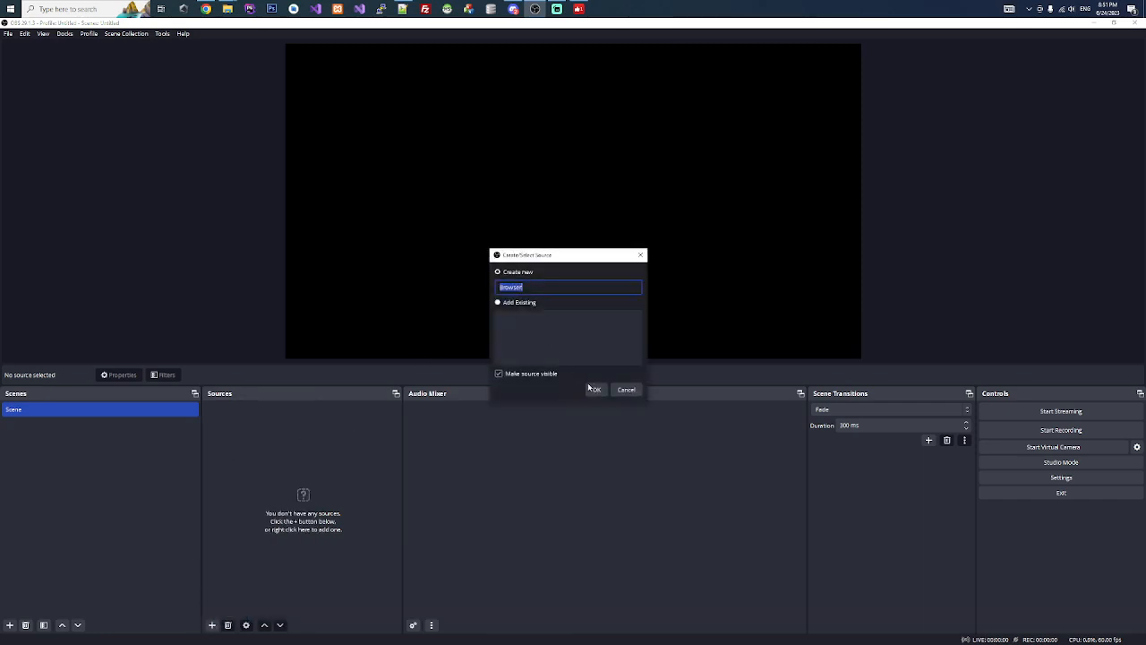
click(595, 389)
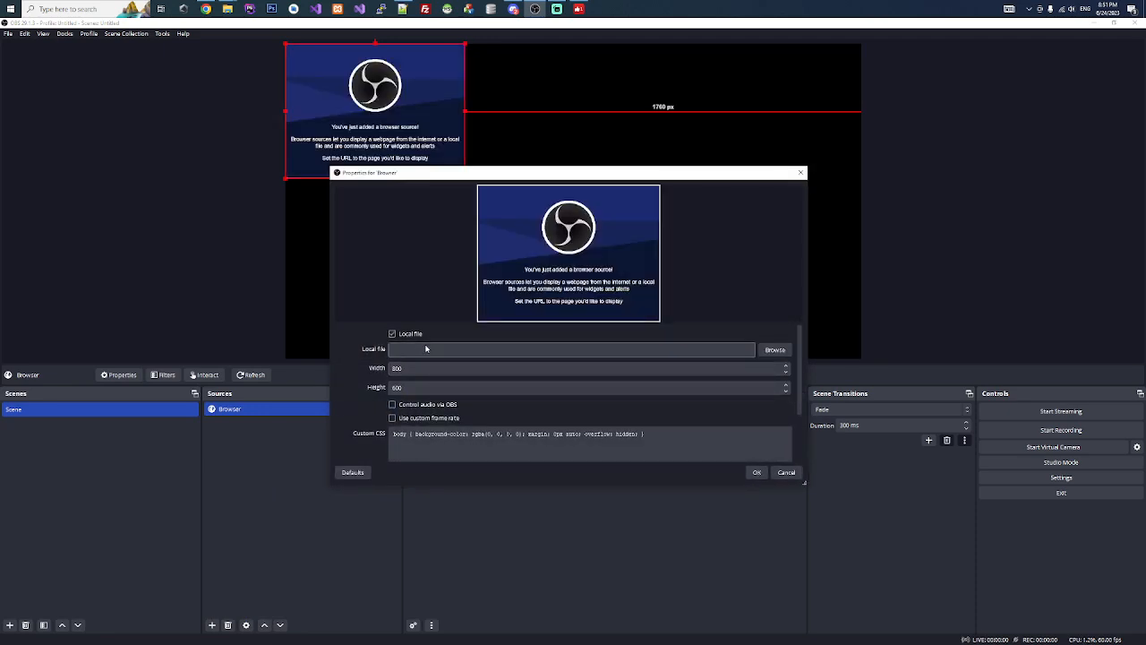
click(774, 349)
text(1920)
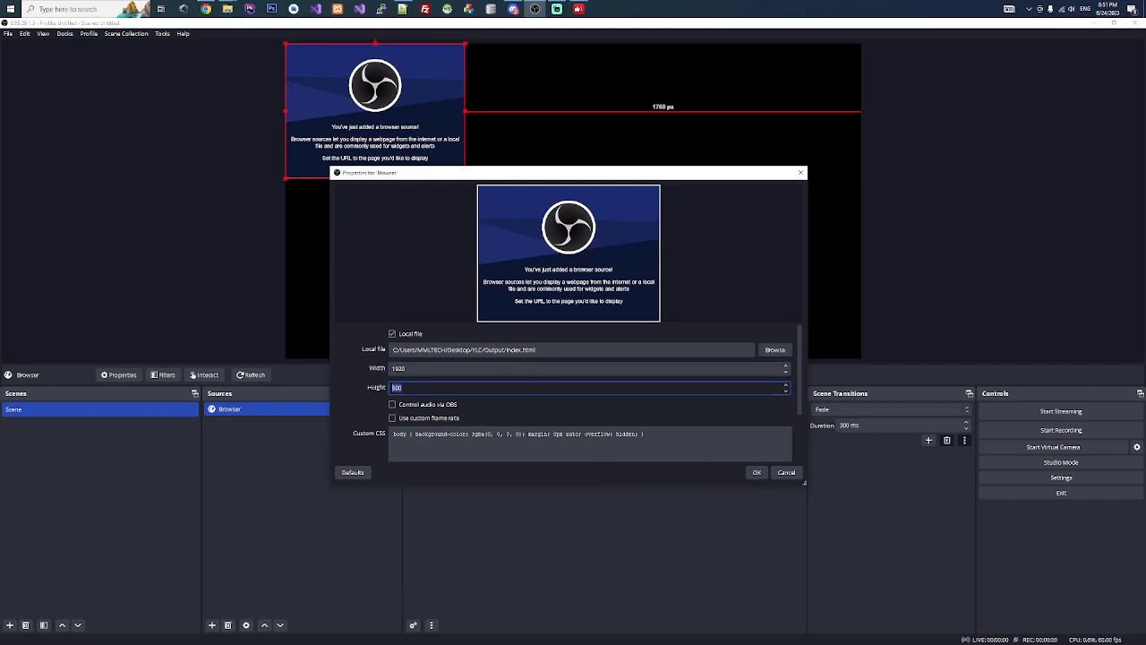
text(1080)
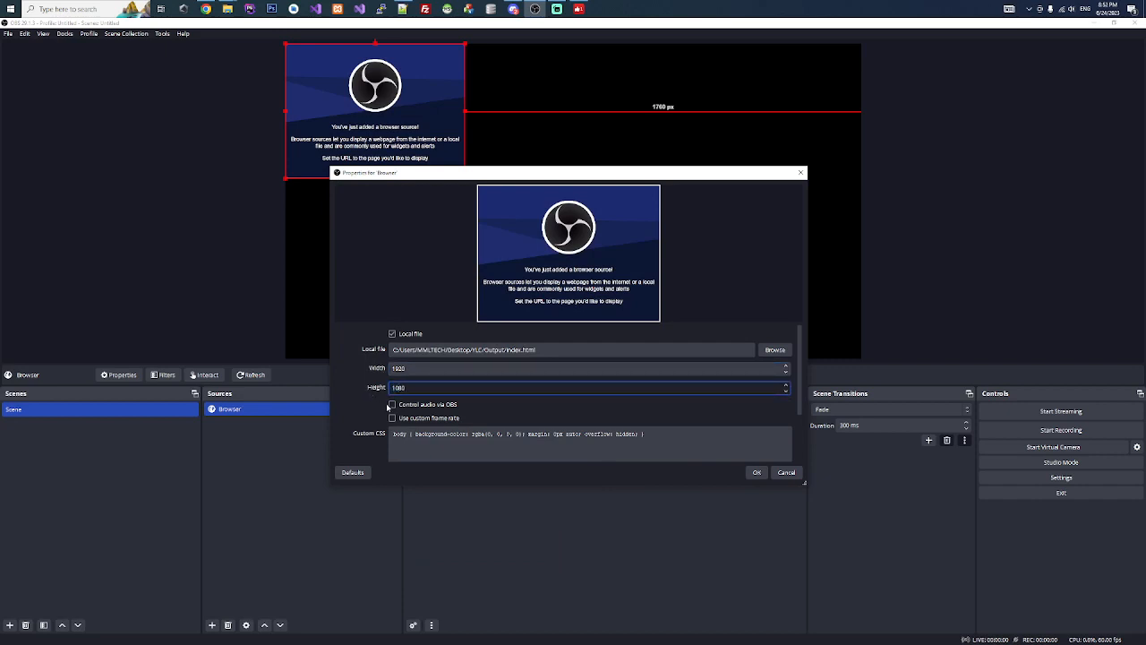
click(756, 472)
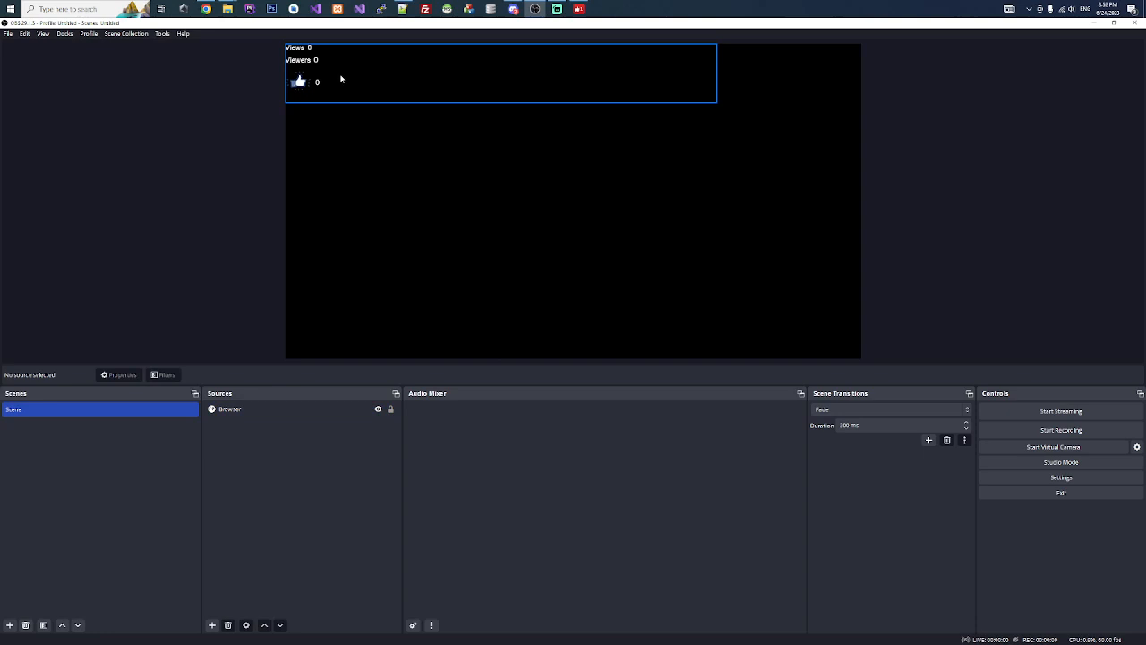
Crop and enlarge the browser source so the thumbs-up like count of 0 sits in the top-left
click(230, 408)
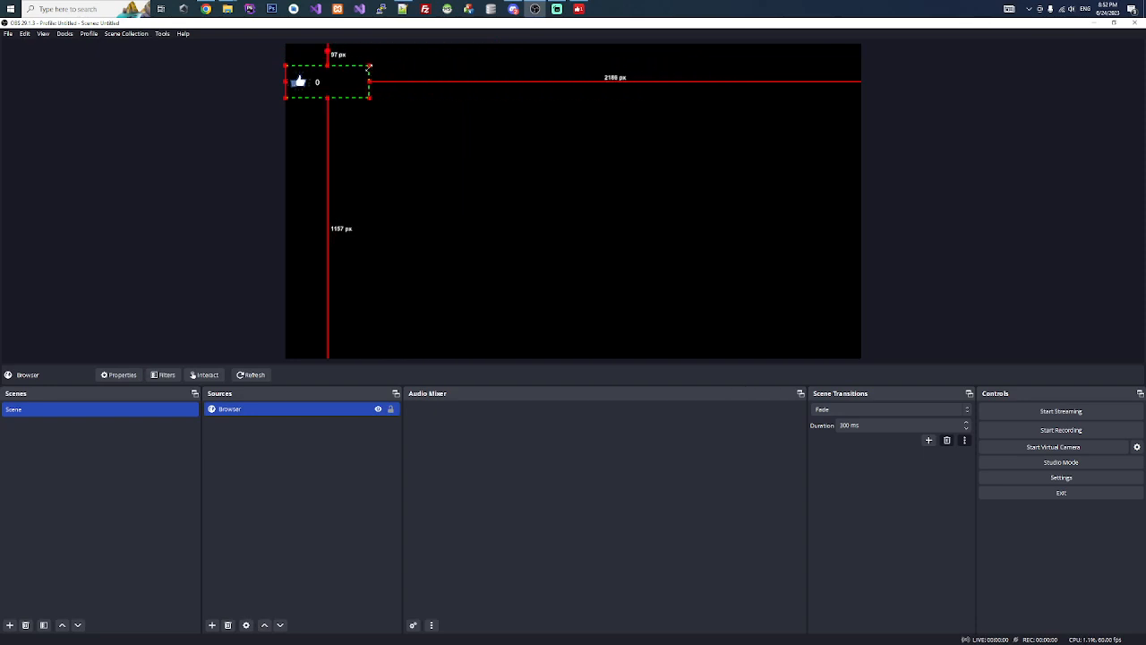
drag(368, 99, 530, 157)
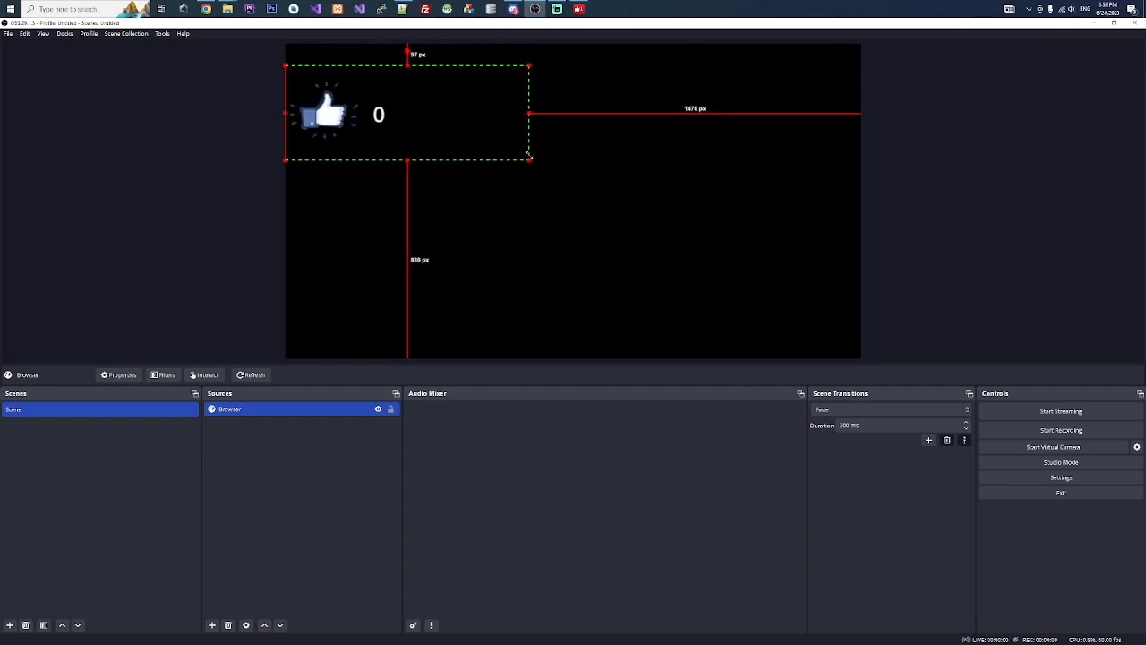
click(544, 211)
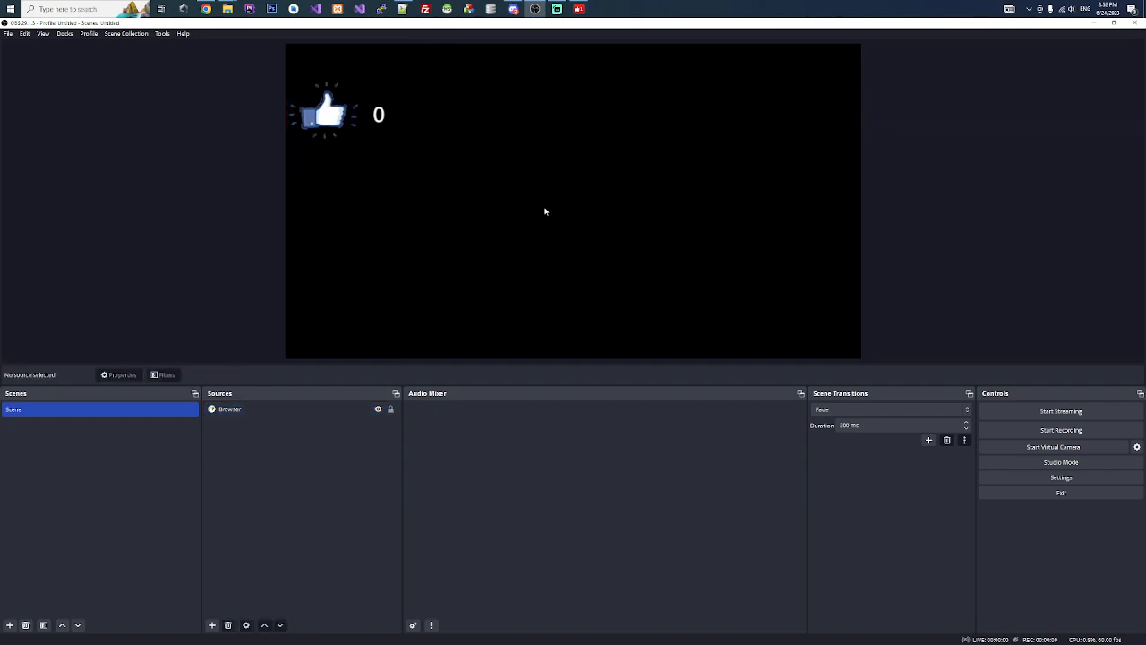
mouse_move(591, 18)
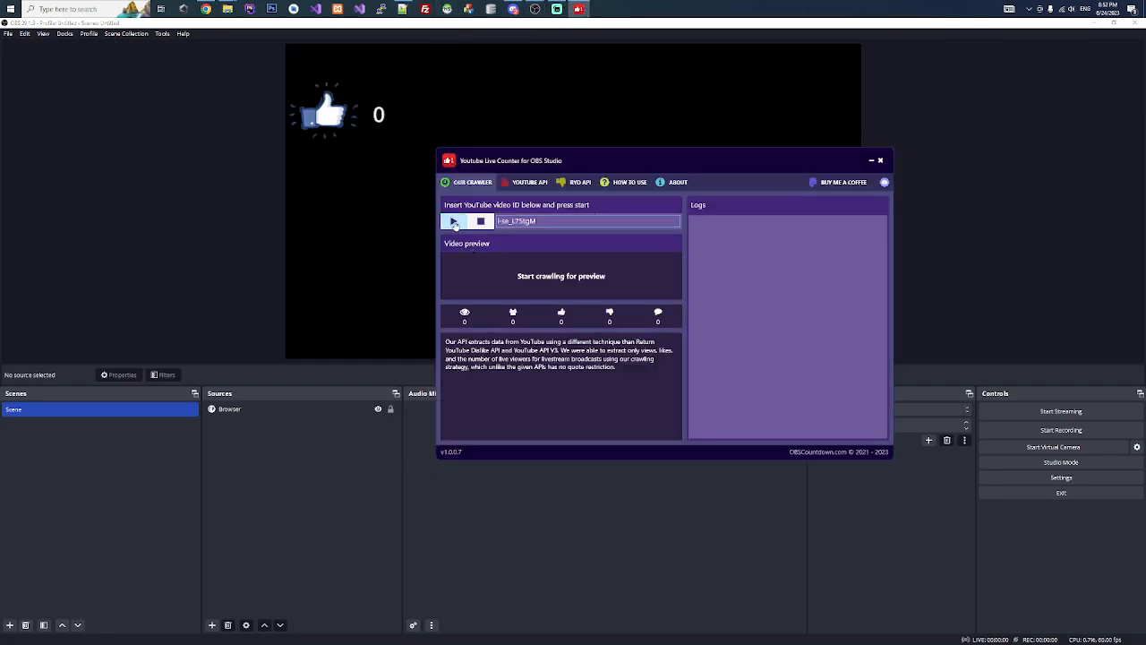
Start fetching live stats for the entered video ID so the like count reads 2
click(455, 222)
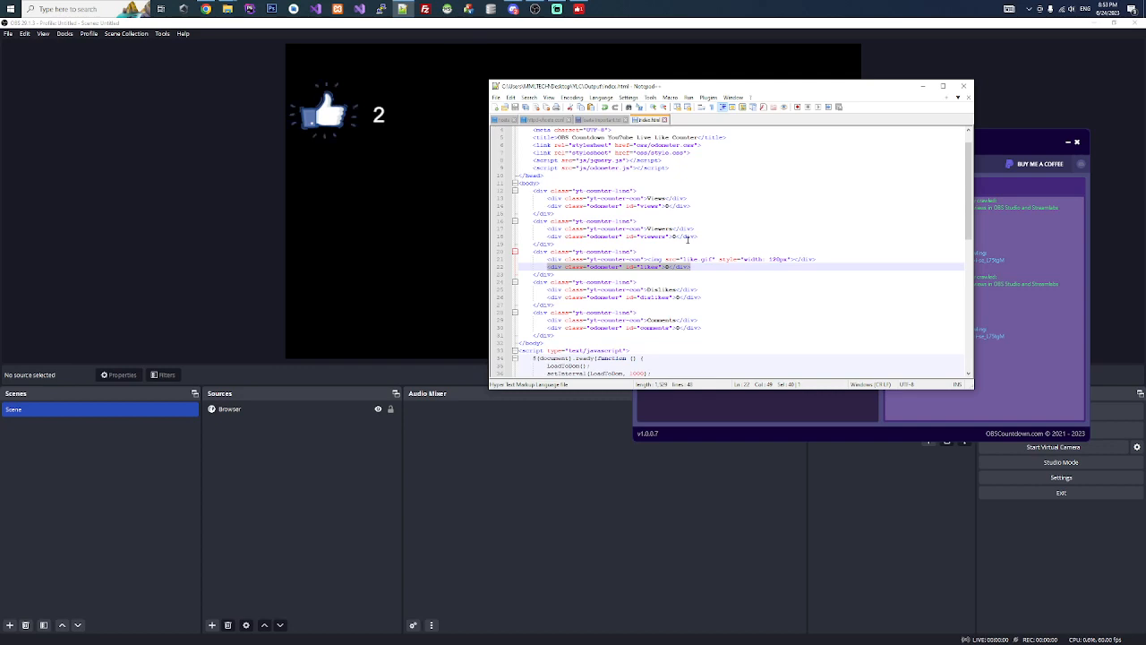
mouse_move(326, 267)
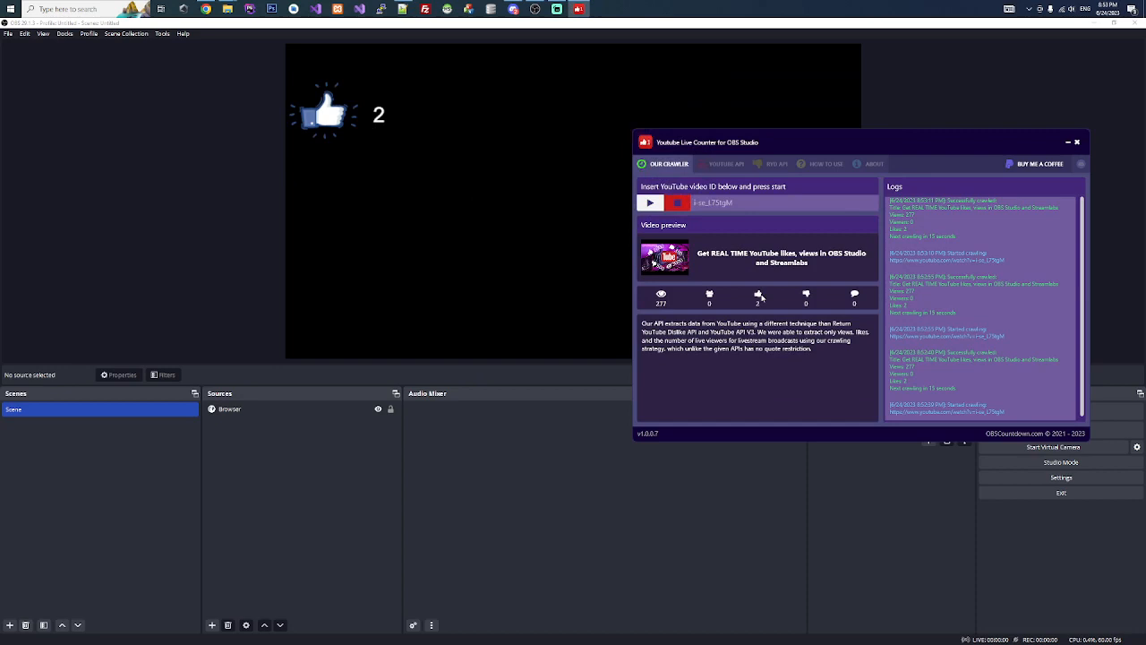
mouse_move(749, 311)
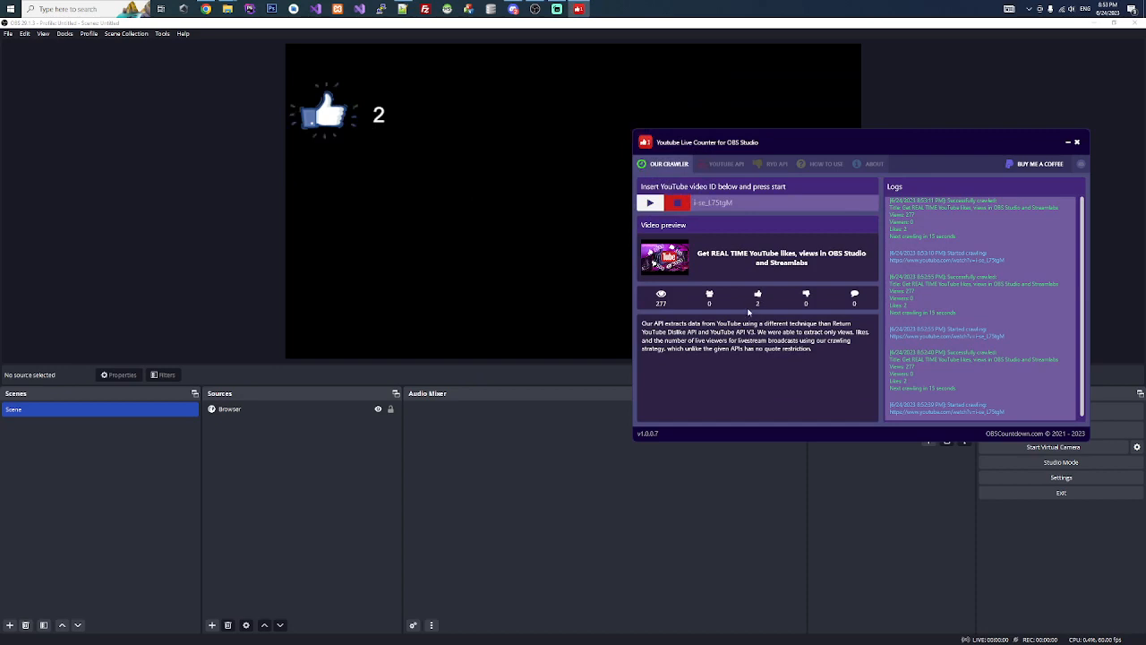
mouse_move(997, 226)
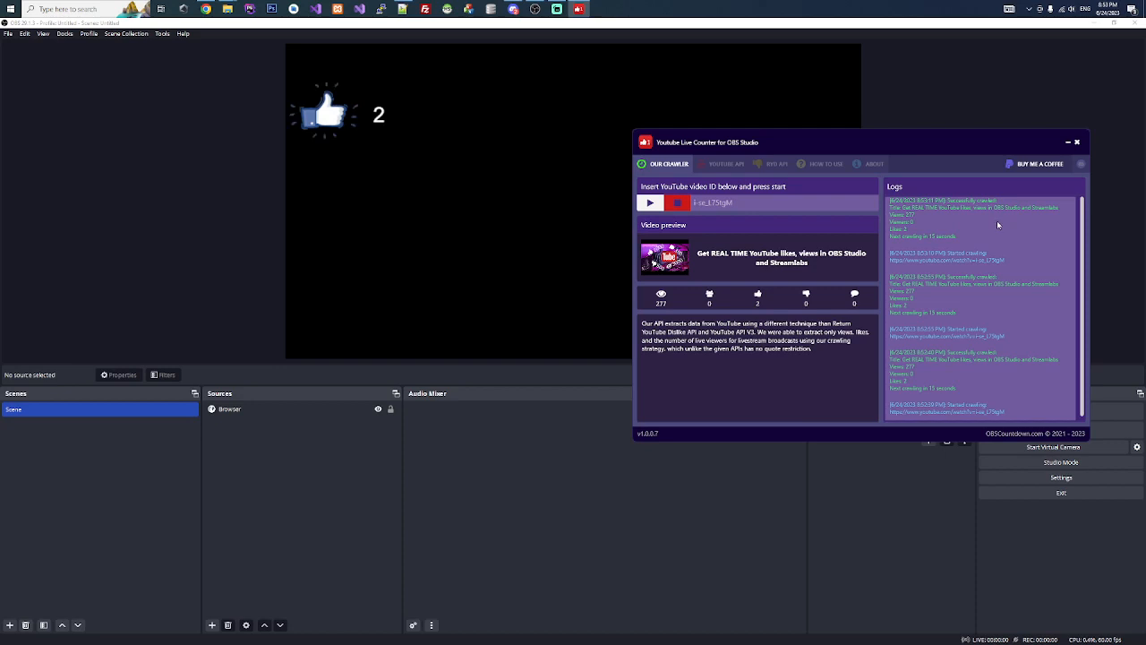